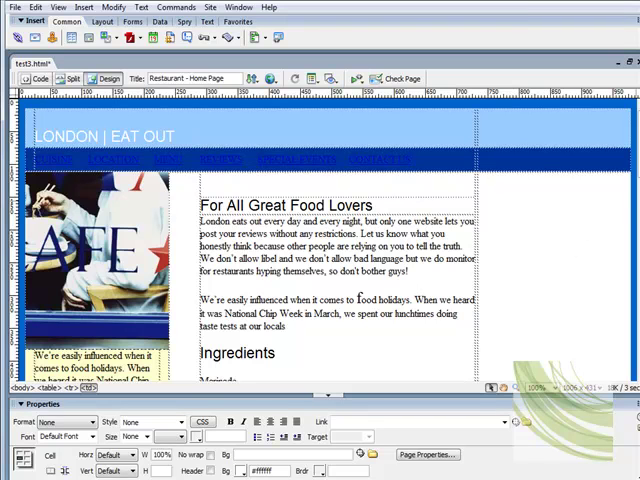
- Scroll to the Ingredients section and try list formatting on the Marinade, Kebabs and Rice lines
scroll("down", 3)
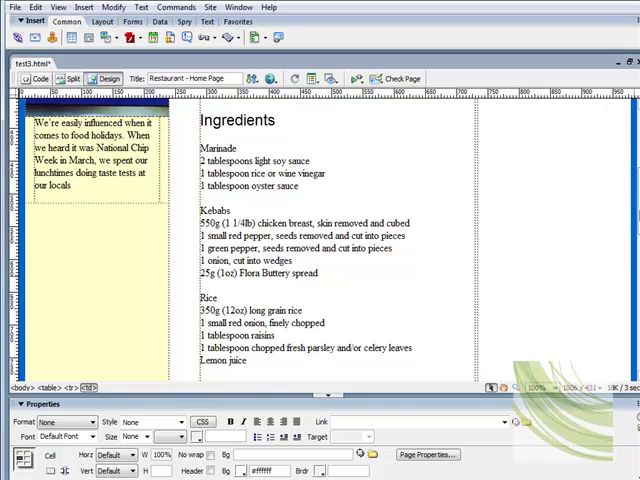
scroll("down", 3)
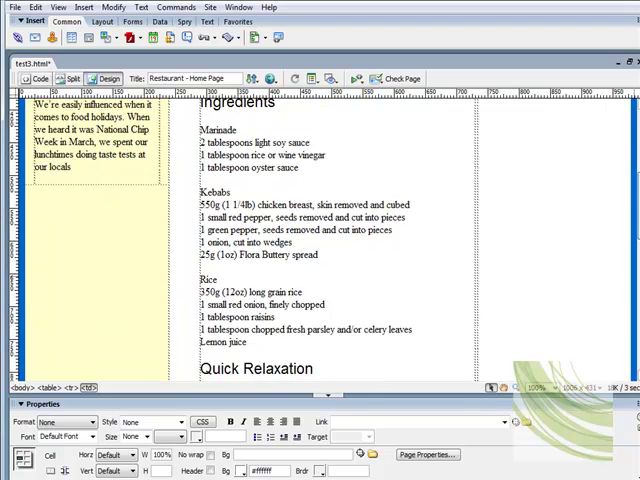
scroll("down", 3)
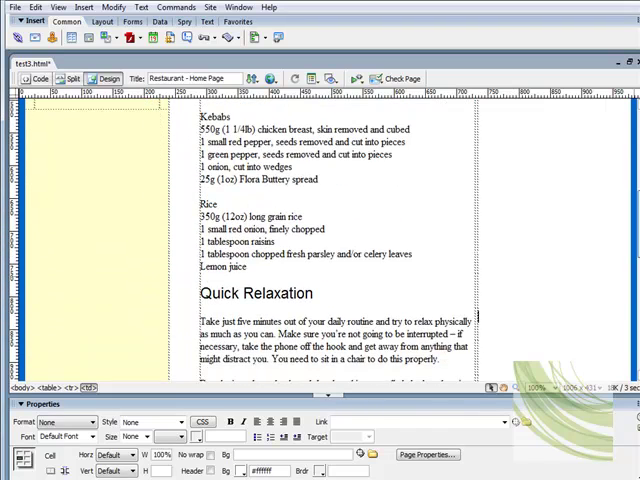
scroll("down", 3)
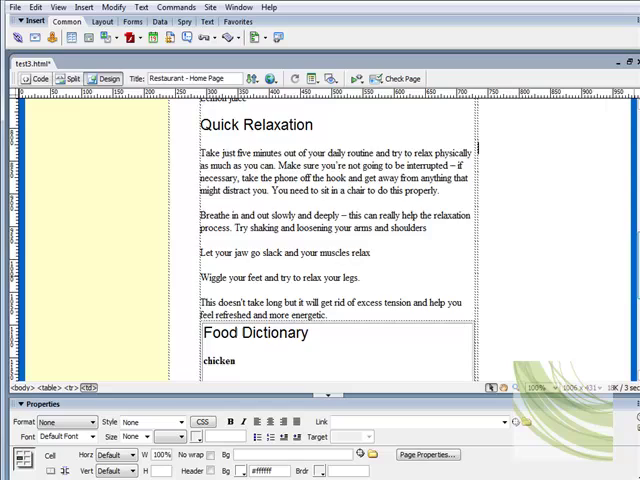
scroll("down", 3)
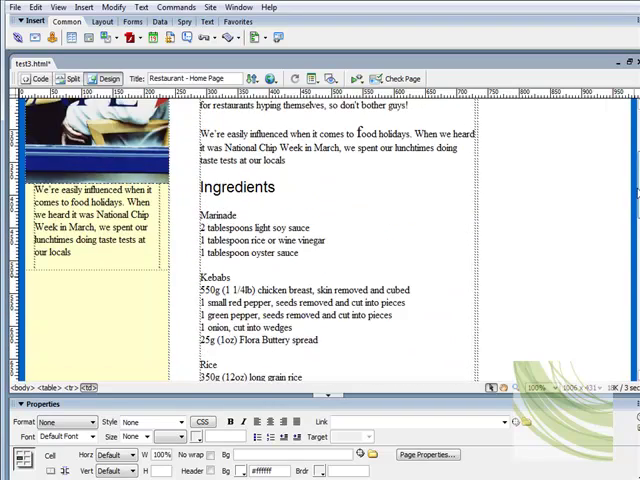
scroll("down", 3)
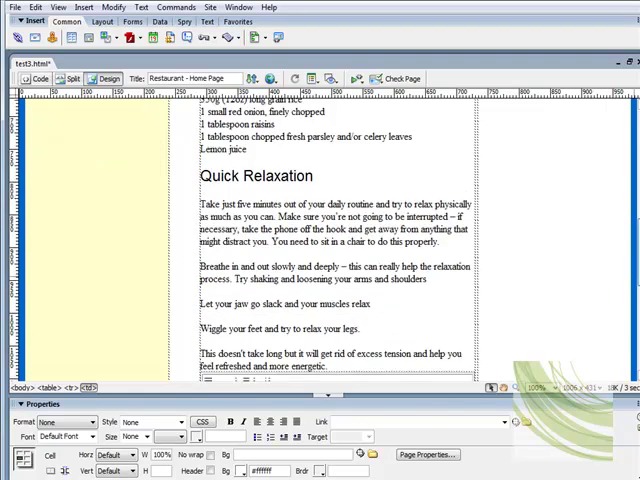
scroll("down", 3)
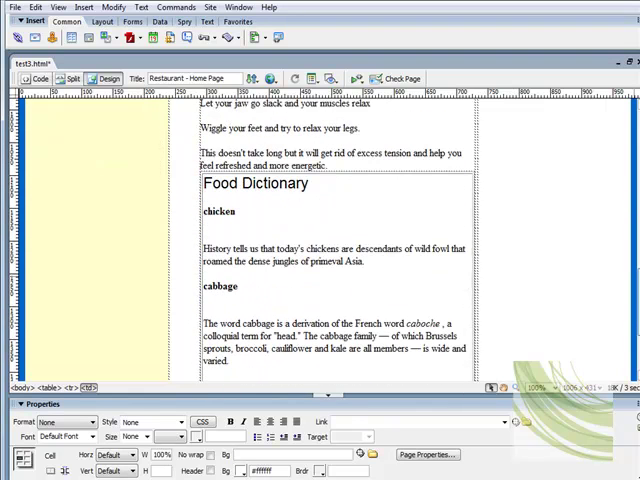
scroll("down", 3)
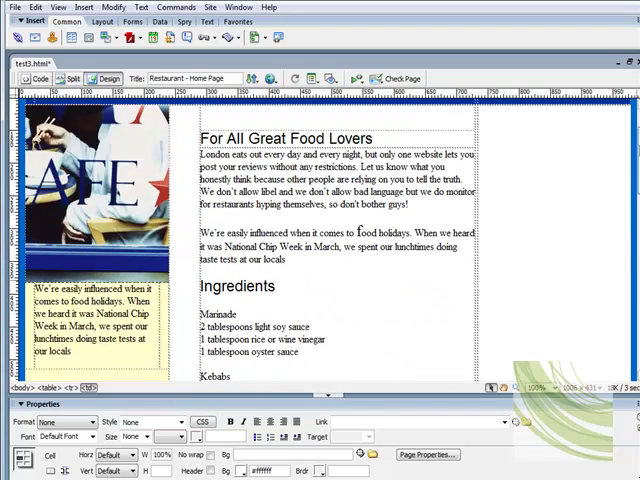
scroll("down", 3)
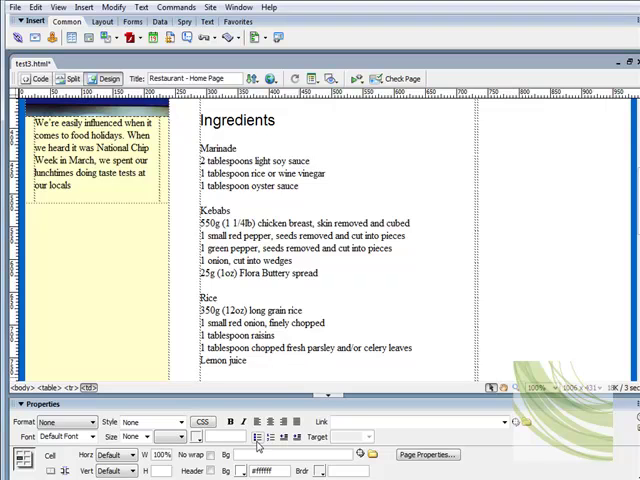
mouse_move(256, 448)
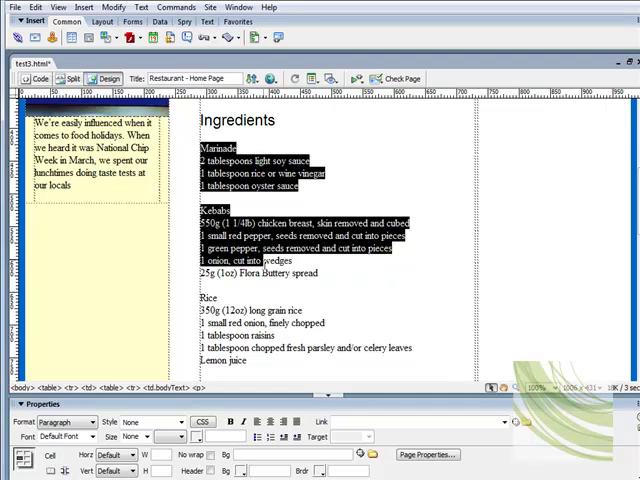
scroll("down", 3)
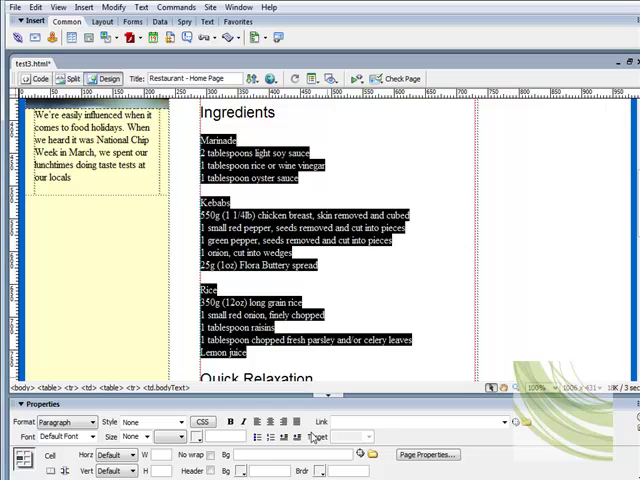
mouse_move(268, 436)
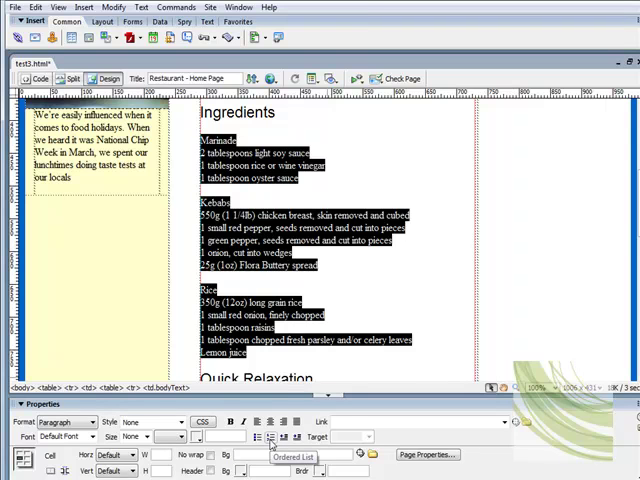
left_click(272, 436)
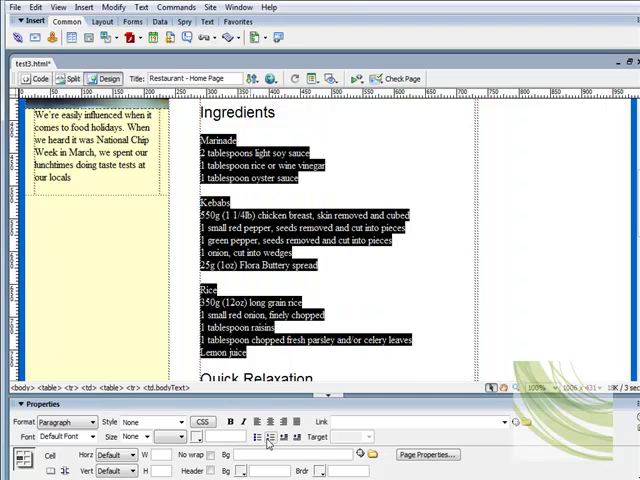
left_click(256, 436)
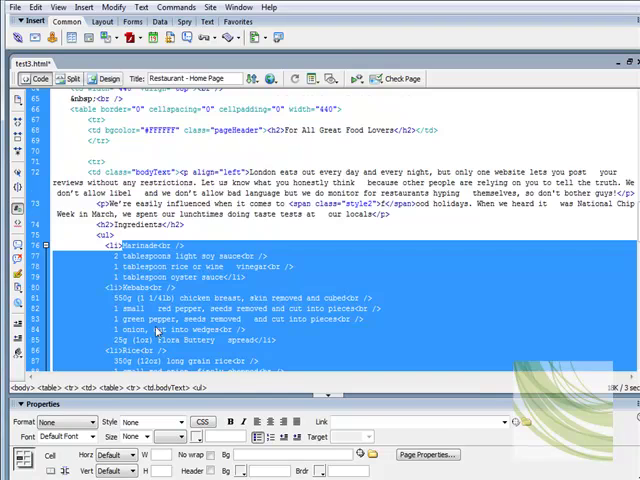
- Format Marinade, Kebabs and Rice as an ordered list numbered 1 to 3 and return to Design view
scroll("down", 3)
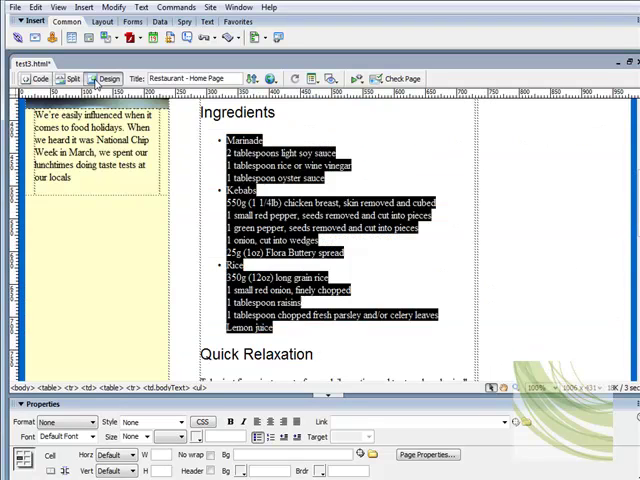
left_click(268, 436)
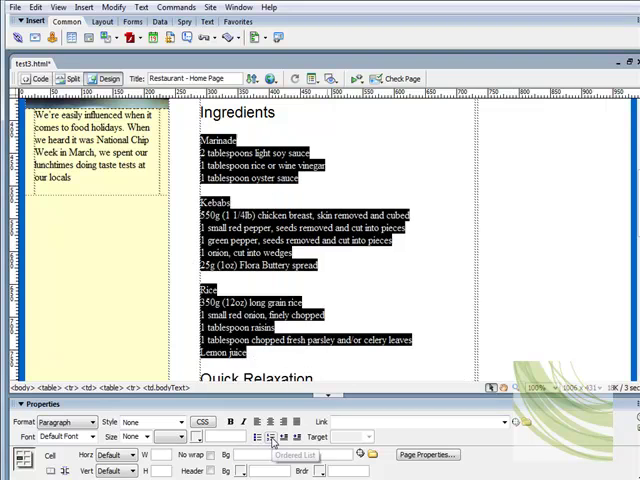
left_click(272, 436)
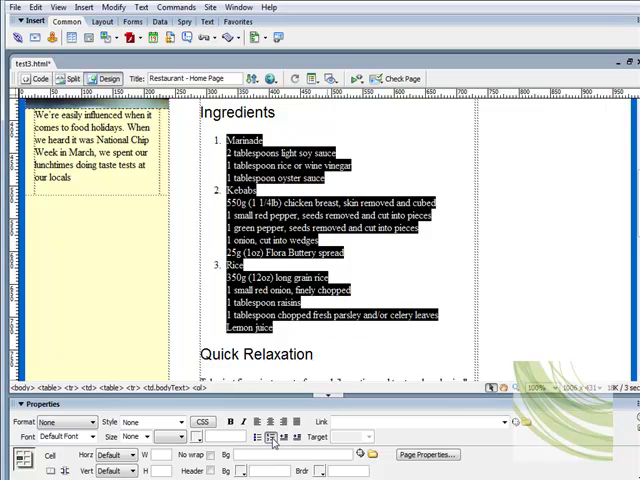
left_click(40, 78)
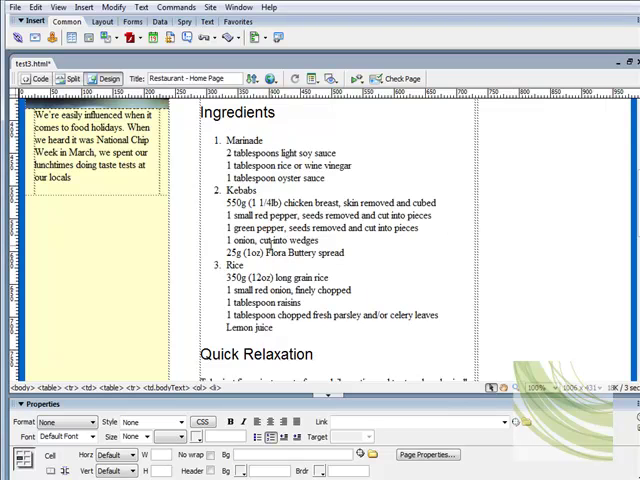
- Format the four Quick Relaxation tips as an unordered bulleted list
scroll("down", 3)
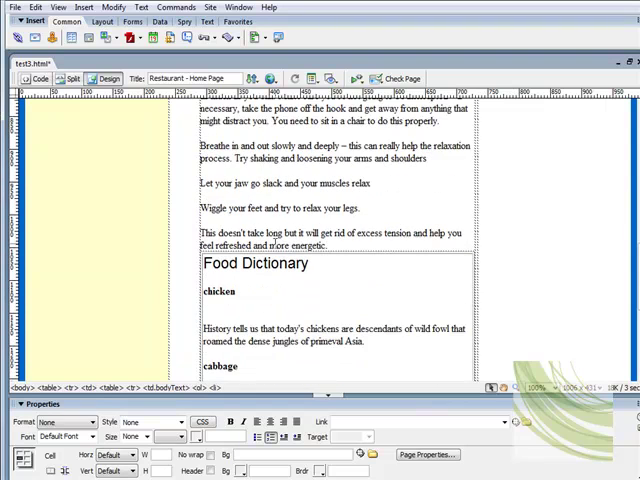
scroll("up", 3)
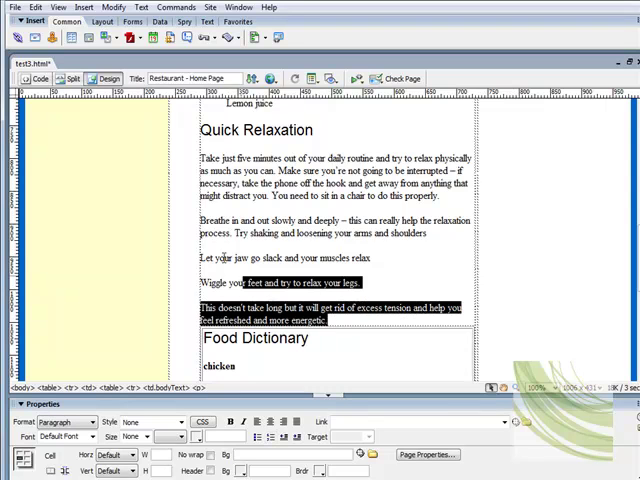
left_click(258, 436)
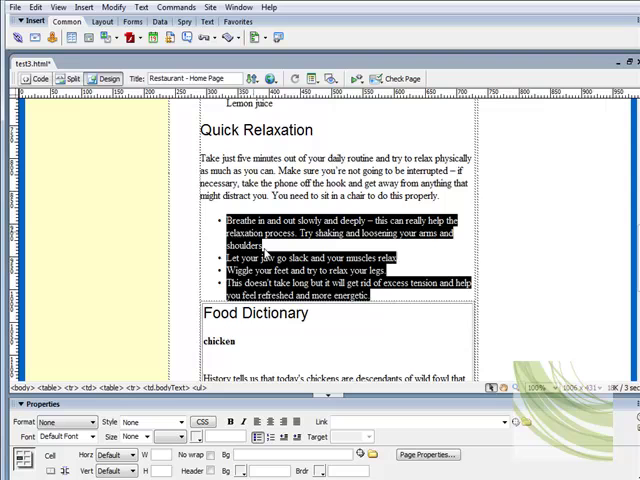
mouse_move(268, 270)
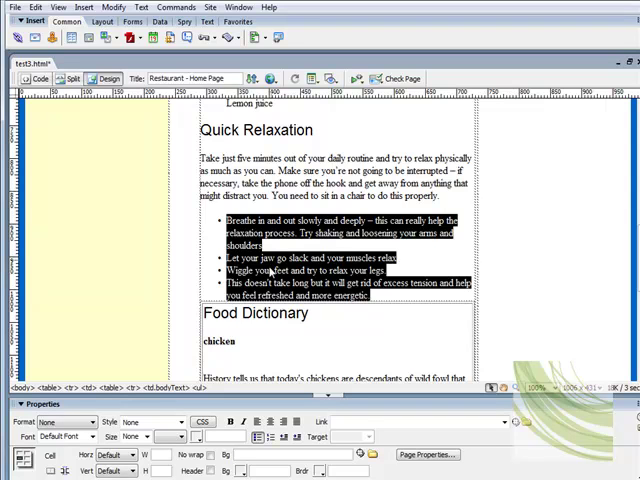
scroll("down", 3)
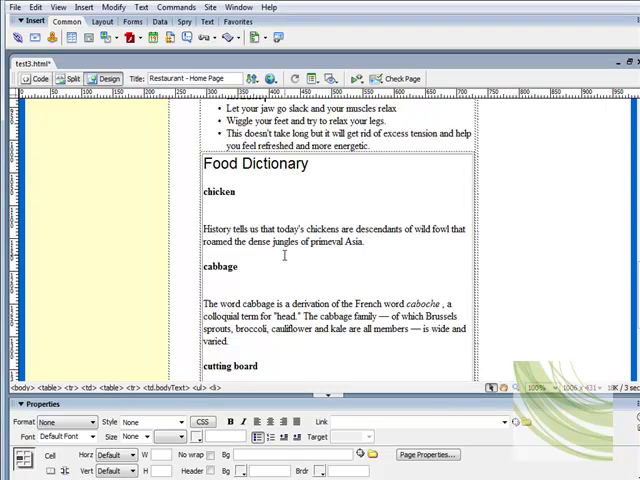
- Make chicken, cabbage and cutting board a definition list via Text > List > Definition List
scroll("down", 3)
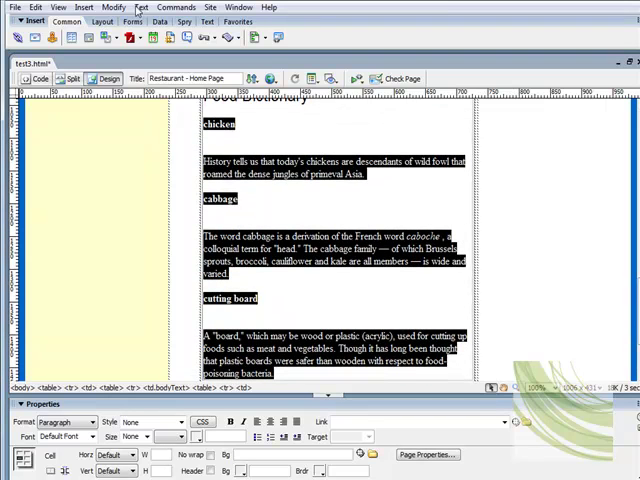
left_click(142, 8)
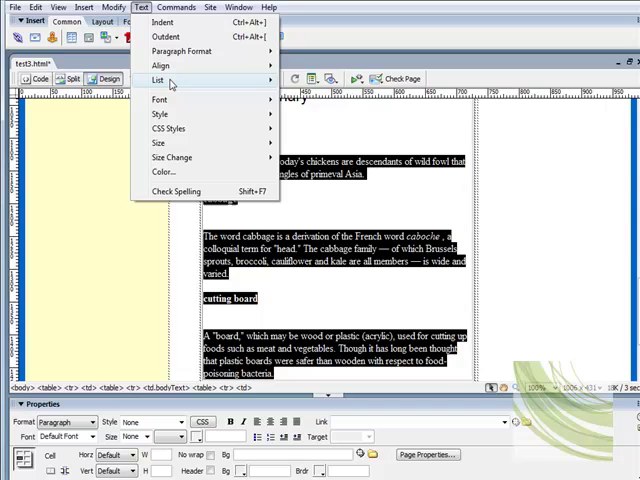
left_click(156, 80)
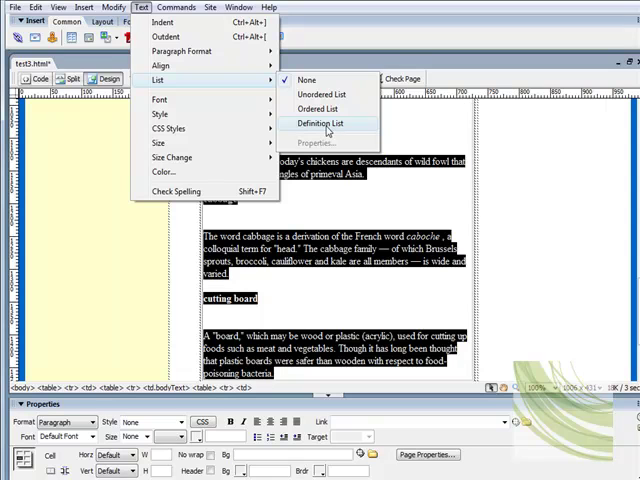
mouse_move(318, 128)
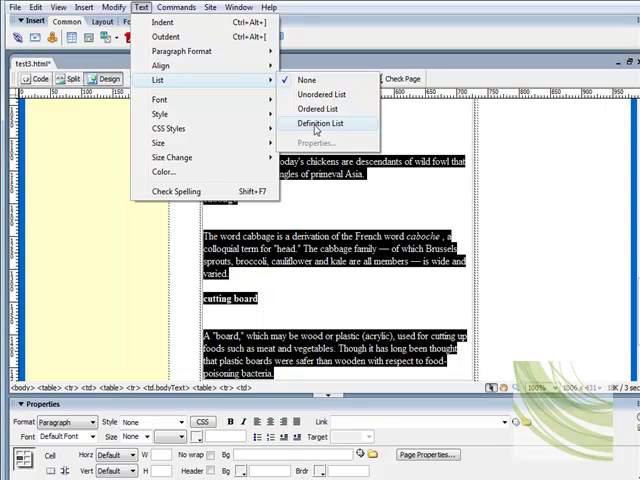
left_click(320, 122)
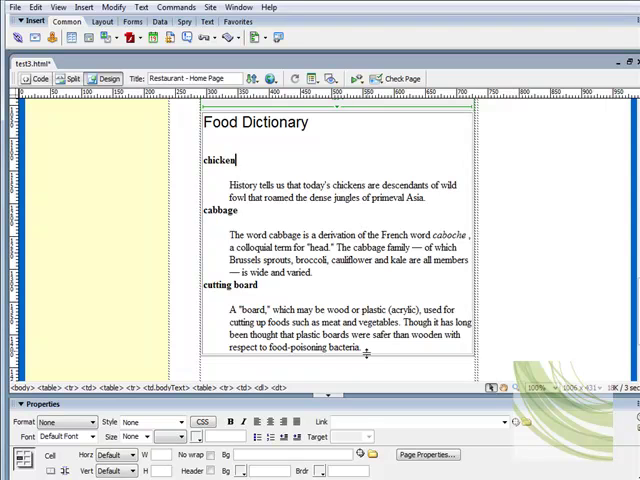
key("ctrl+a")
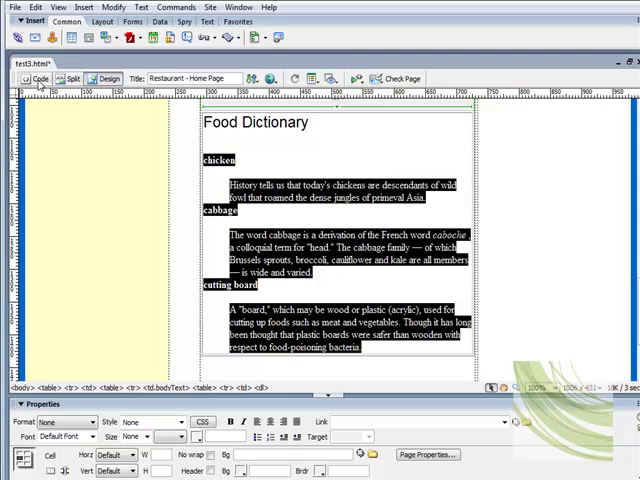
left_click(36, 78)
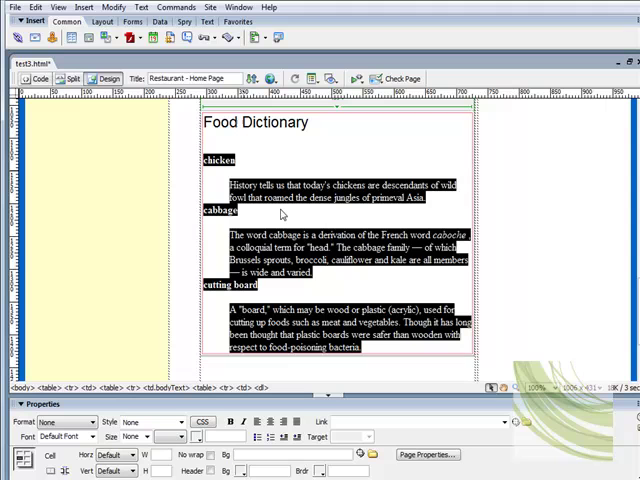
mouse_move(240, 164)
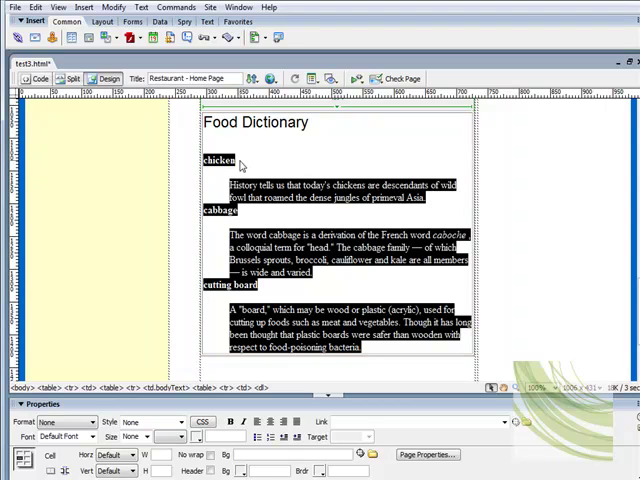
mouse_move(240, 168)
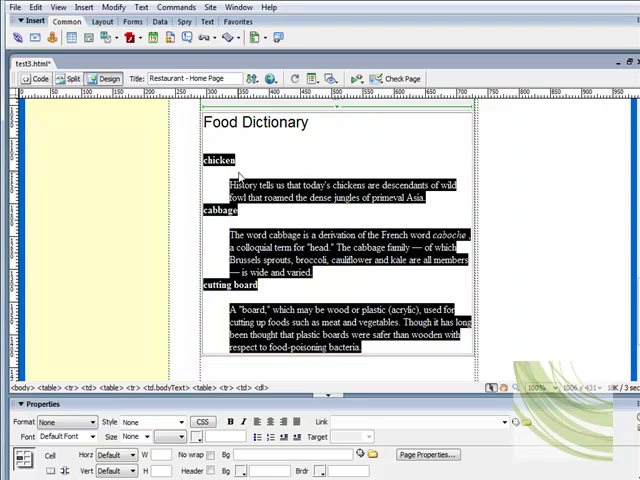
scroll("up", 3)
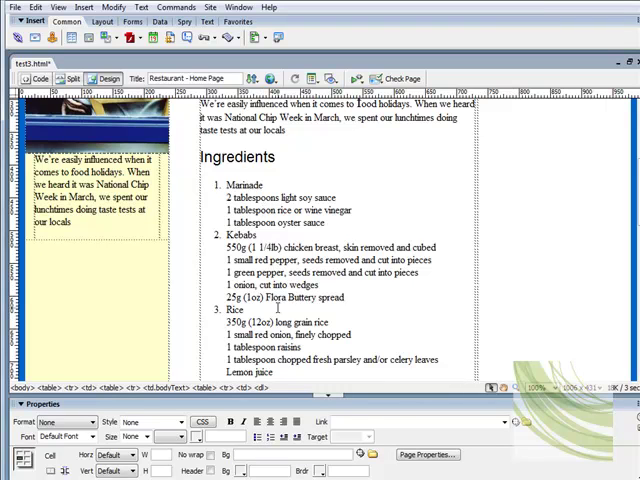
mouse_move(270, 436)
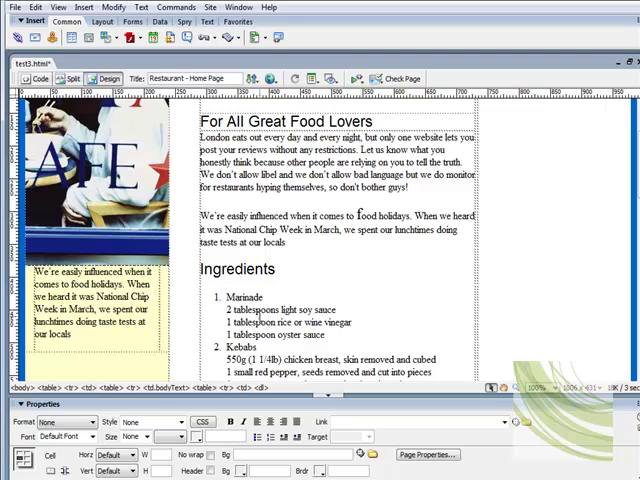
scroll("down", 3)
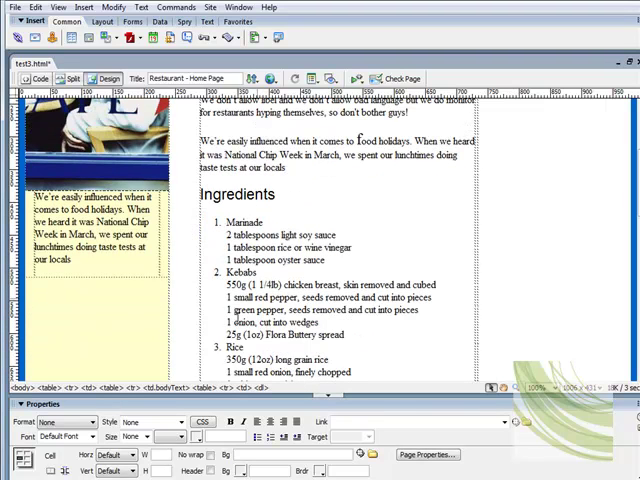